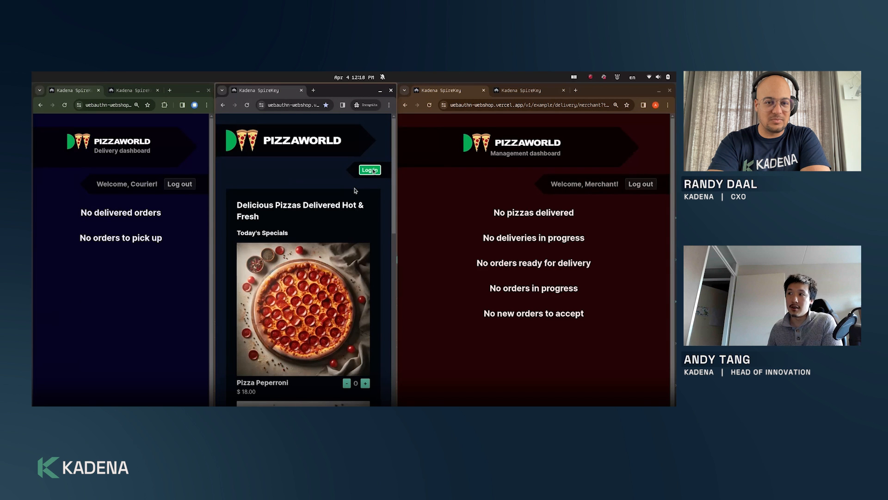
{"action": "mouse_move", "coordinate": [348, 196]}
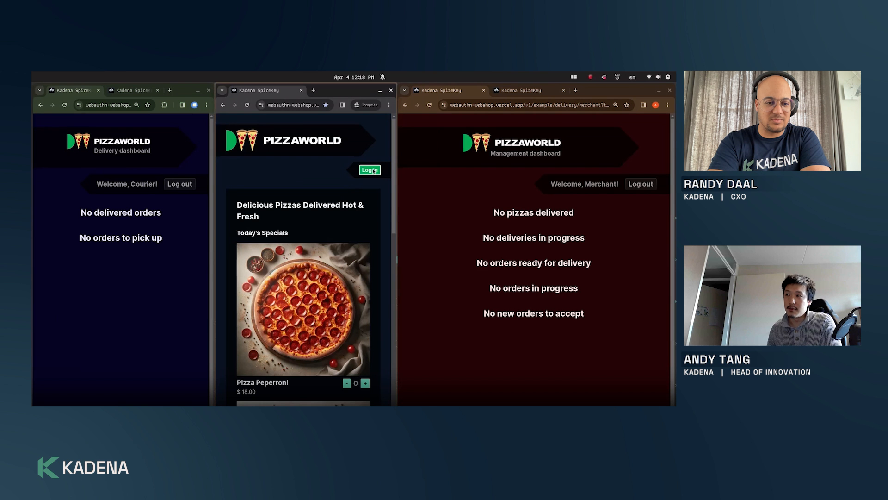
- Start logging in to the PizzaWorld shop to bring up the SpireKey connect prompt
{"action": "left_click", "coordinate": [369, 170]}
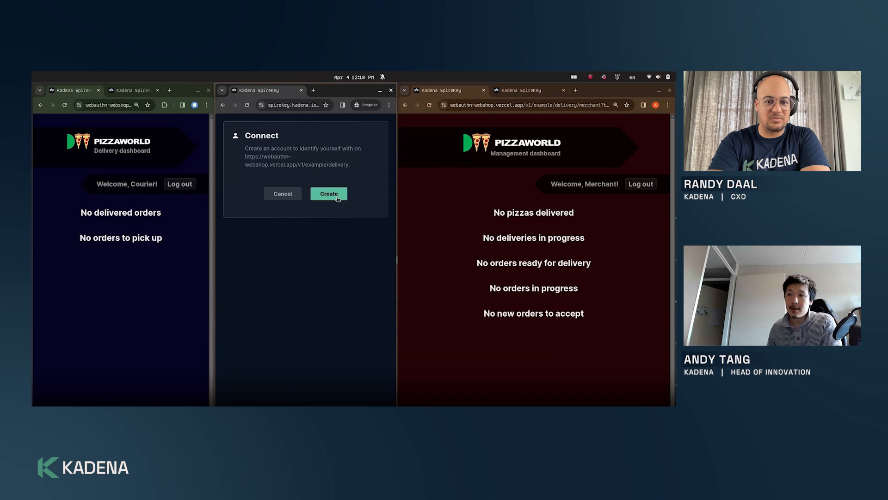
- Begin a new SpireKey account with the alias 'Demo'
{"action": "left_click", "coordinate": [329, 194]}
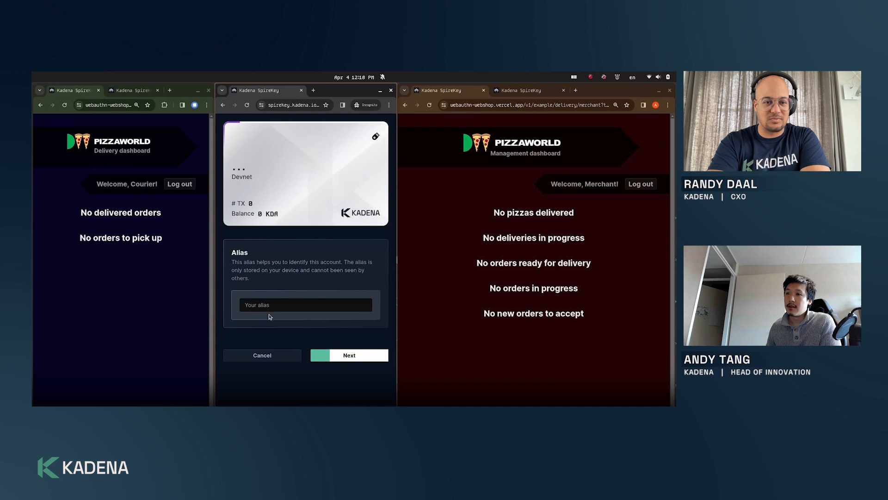
{"action": "type", "text": "De"}
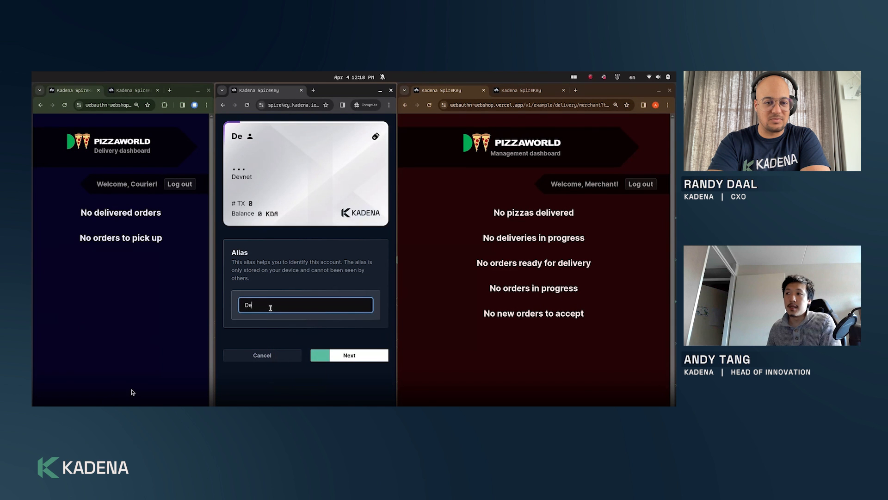
{"action": "type", "text": "m"}
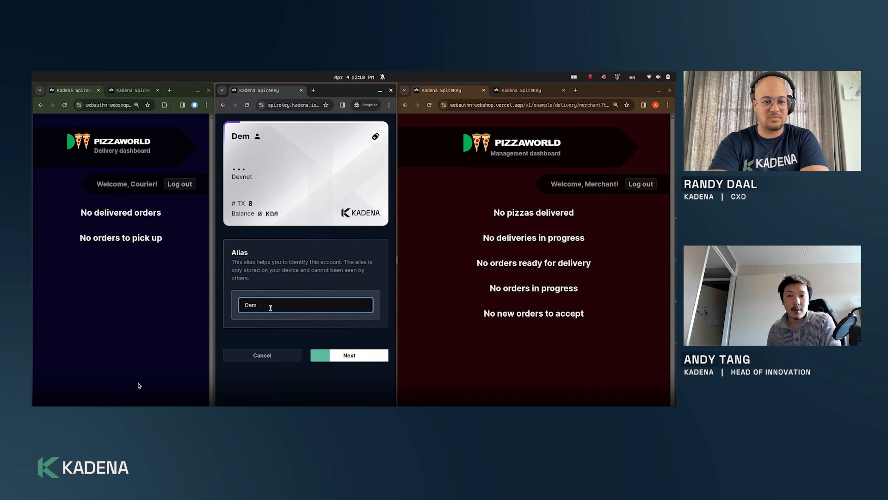
{"action": "type", "text": "o"}
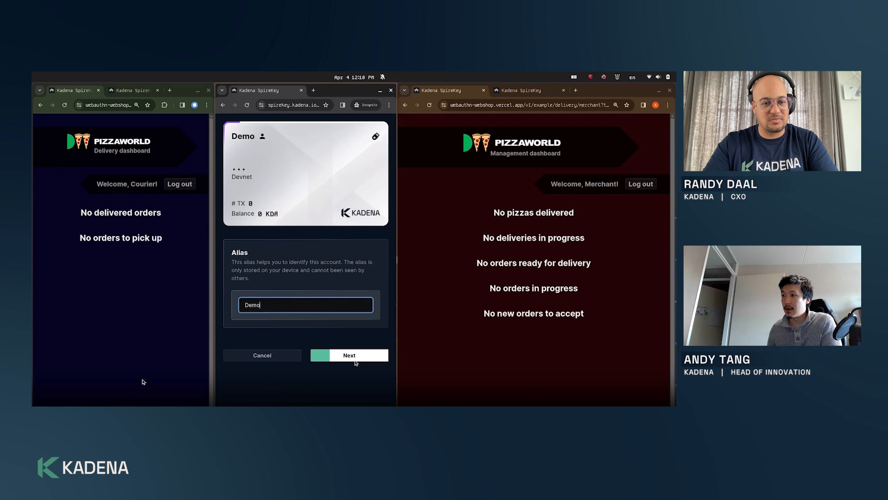
{"action": "left_click", "coordinate": [349, 356]}
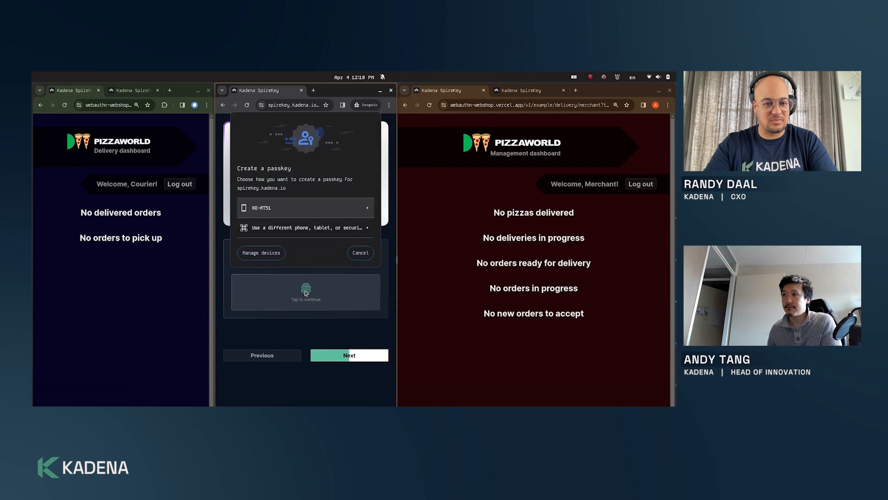
- Create the account's passkey, set device type to phone, and pick a colour
{"action": "left_click", "coordinate": [305, 207]}
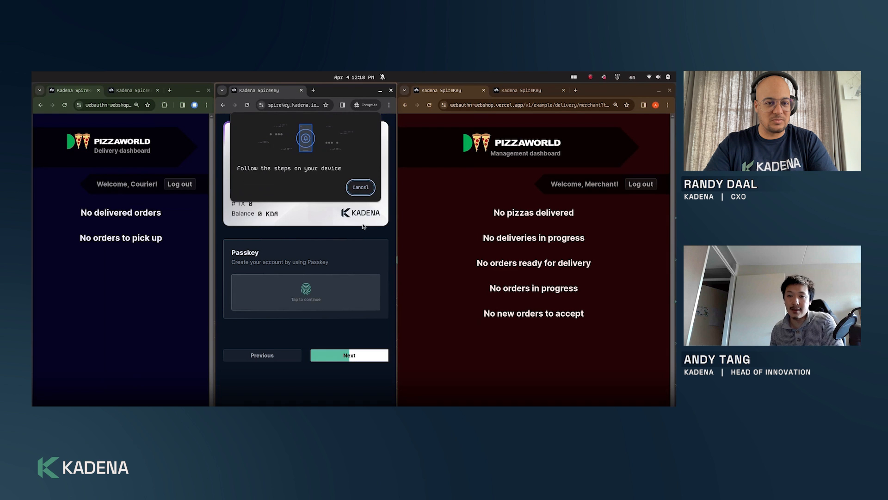
{"action": "left_click", "coordinate": [361, 187]}
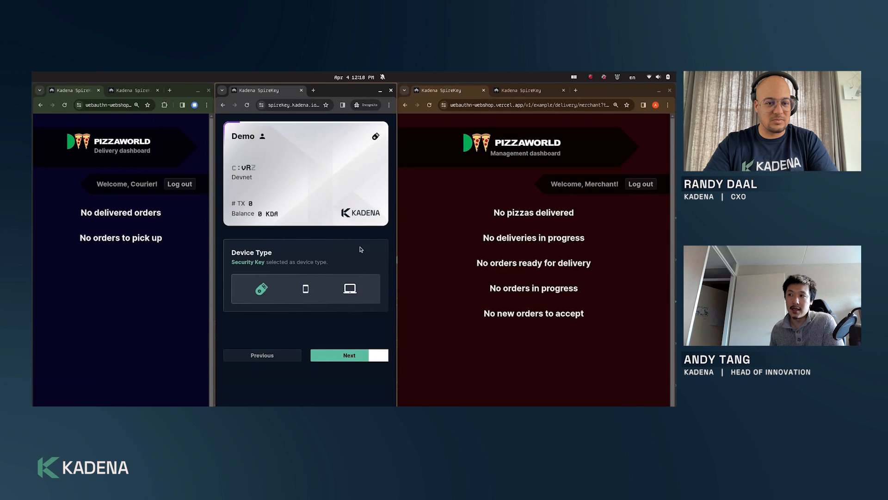
{"action": "left_click", "coordinate": [305, 289]}
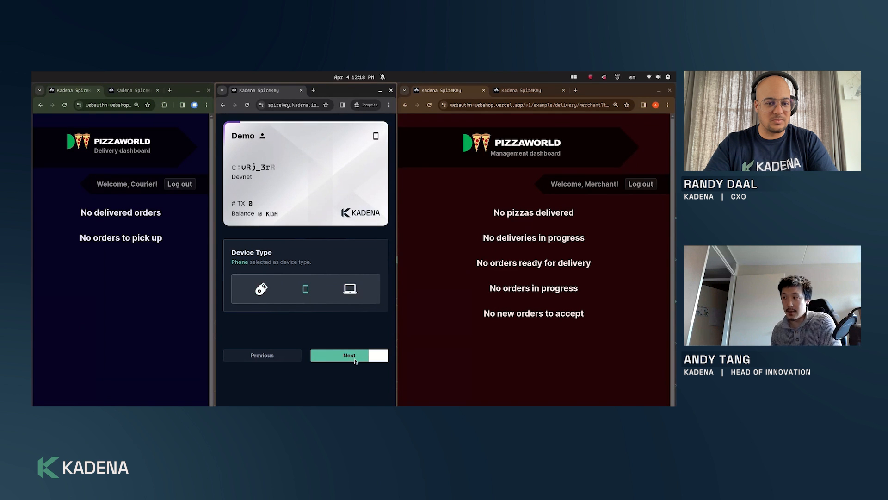
{"action": "left_click", "coordinate": [349, 355]}
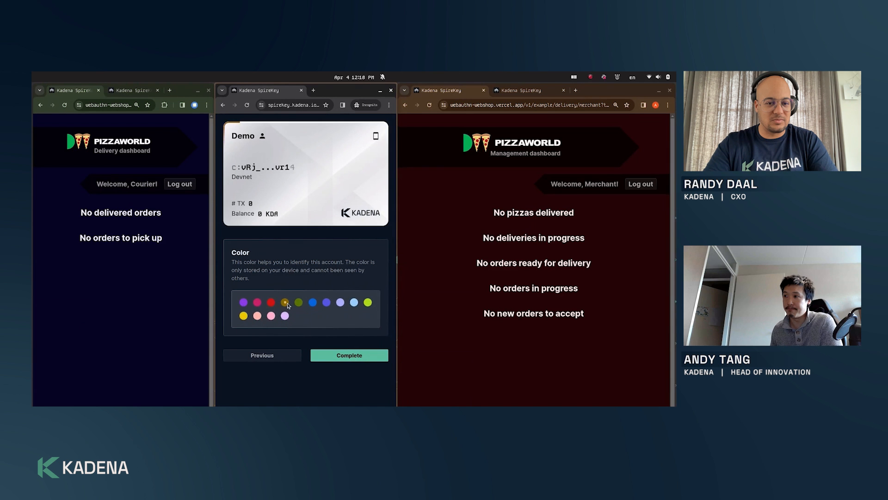
{"action": "left_click", "coordinate": [349, 355]}
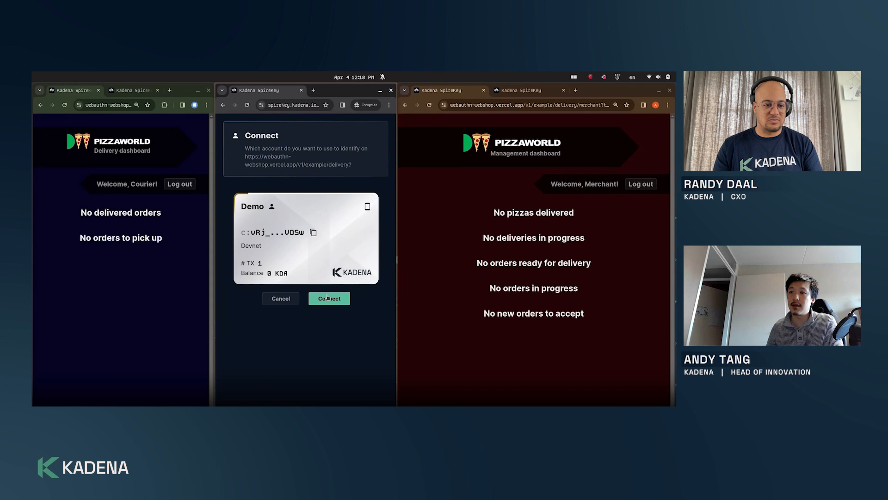
- Connect the Demo SpireKey account to the PizzaWorld shop
{"action": "left_click", "coordinate": [329, 298]}
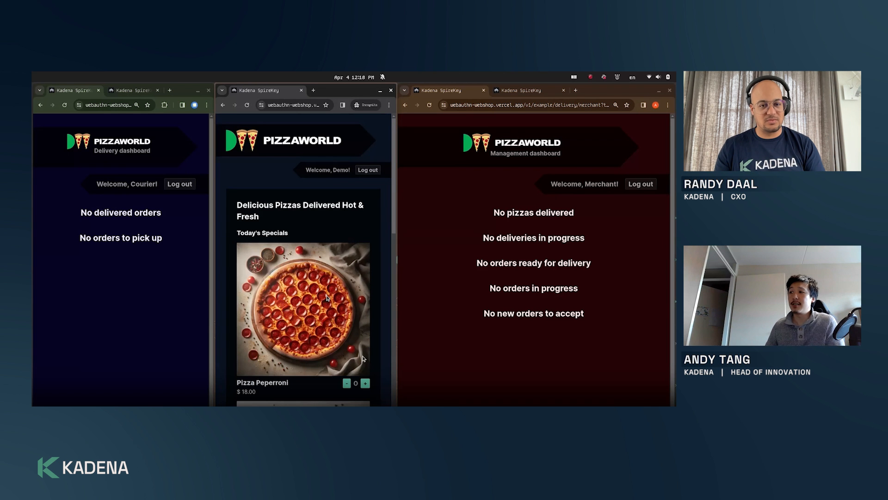
{"action": "mouse_move", "coordinate": [406, 304]}
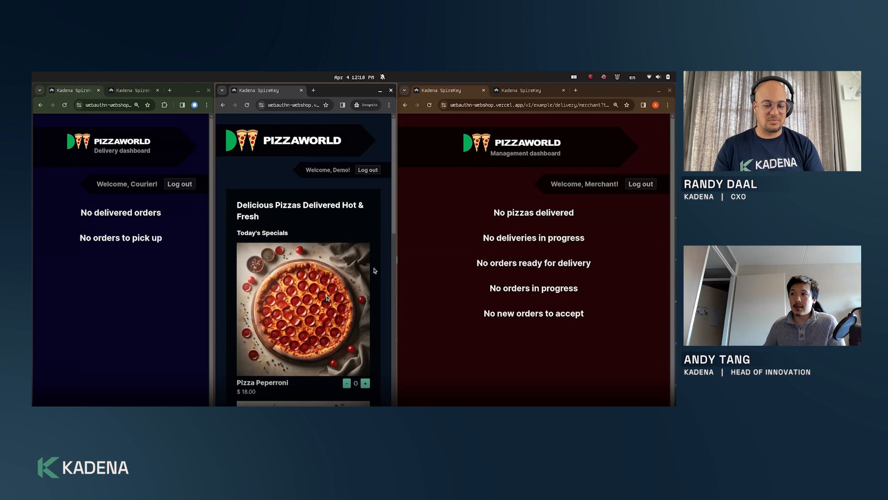
{"action": "mouse_move", "coordinate": [364, 278]}
{"action": "type", "text": "s"}
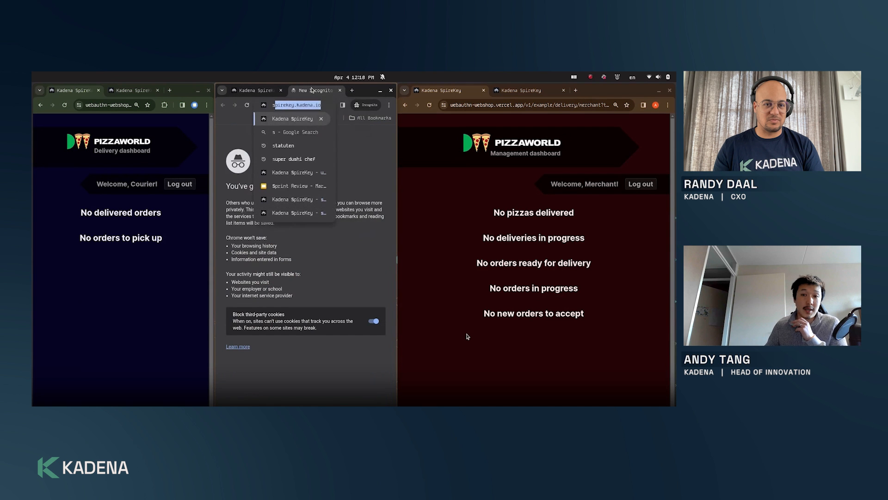
- Enter the spirekey.kadena.io address in a new browser tab
{"action": "type", "text": "pirekey.kadena.io"}
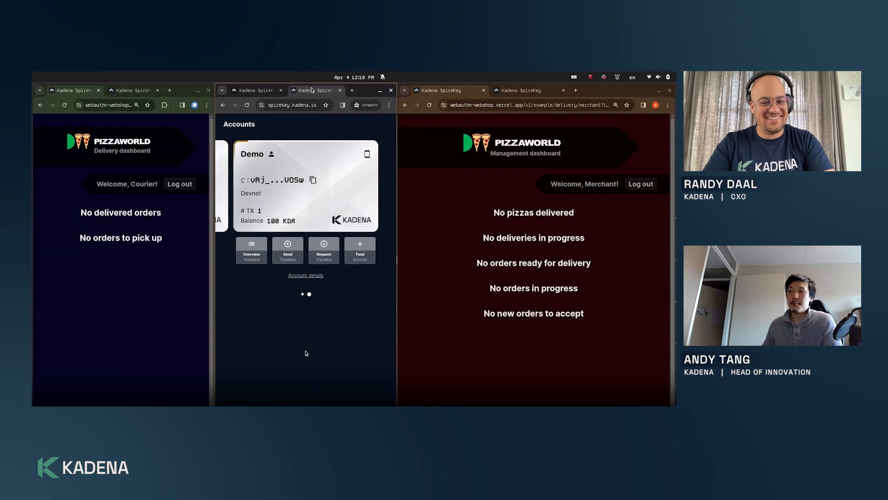
{"action": "mouse_move", "coordinate": [267, 232]}
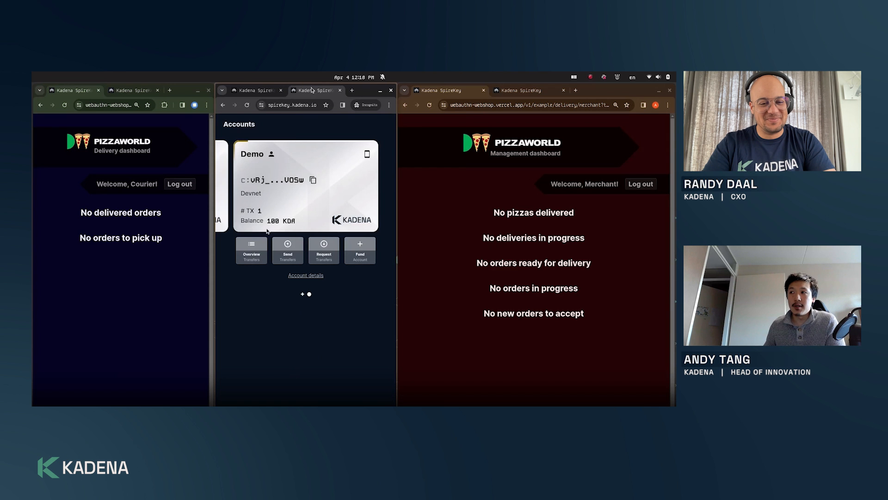
{"action": "mouse_move", "coordinate": [361, 369]}
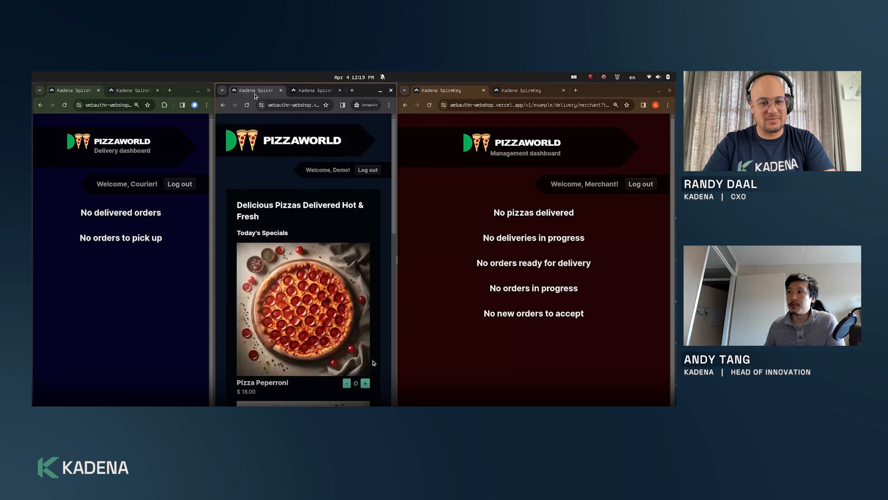
- Scroll down the PizzaWorld specials menu after adding Pizza Peperroni
{"action": "scroll", "scroll_direction": "down", "scroll_amount": 3}
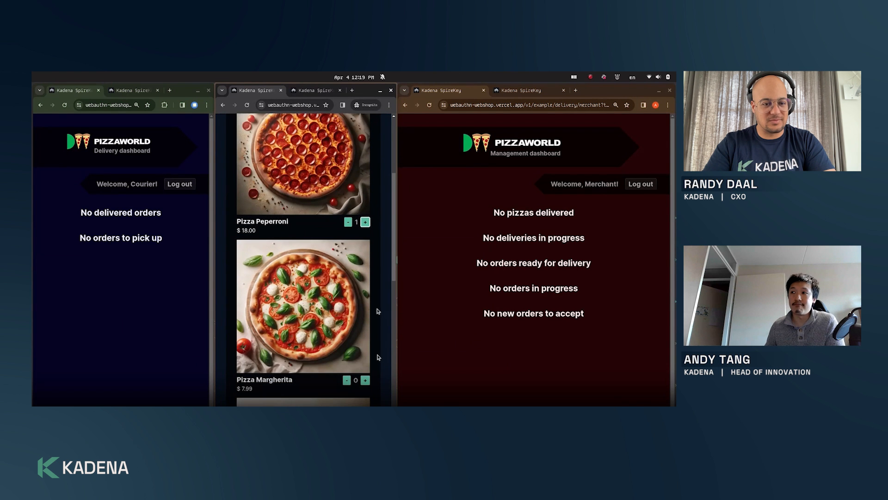
{"action": "scroll", "scroll_direction": "down", "scroll_amount": 3}
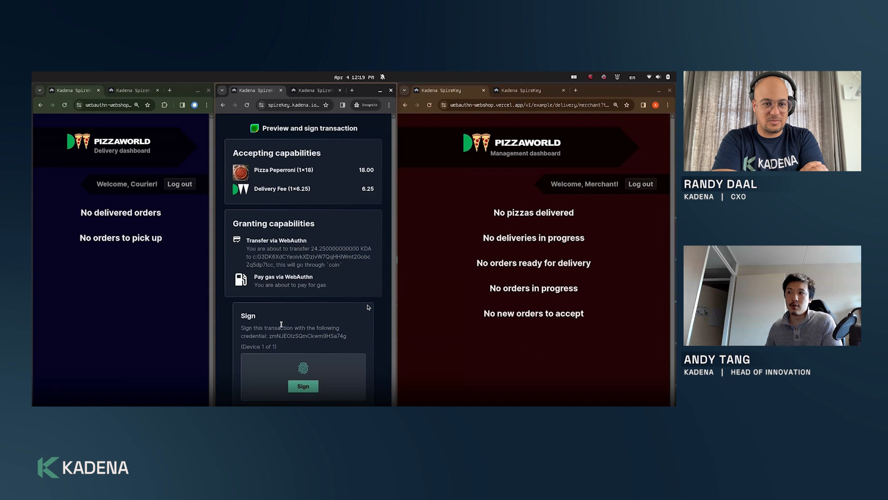
{"action": "mouse_move", "coordinate": [401, 311]}
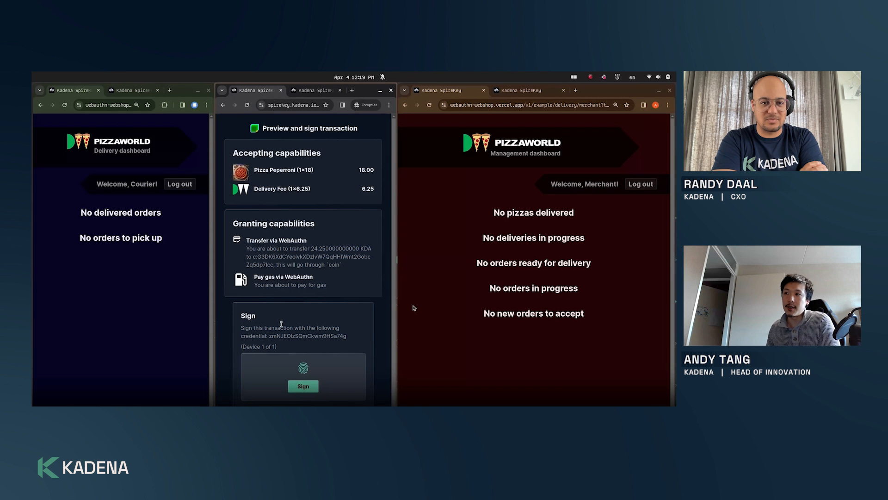
{"action": "mouse_move", "coordinate": [346, 308]}
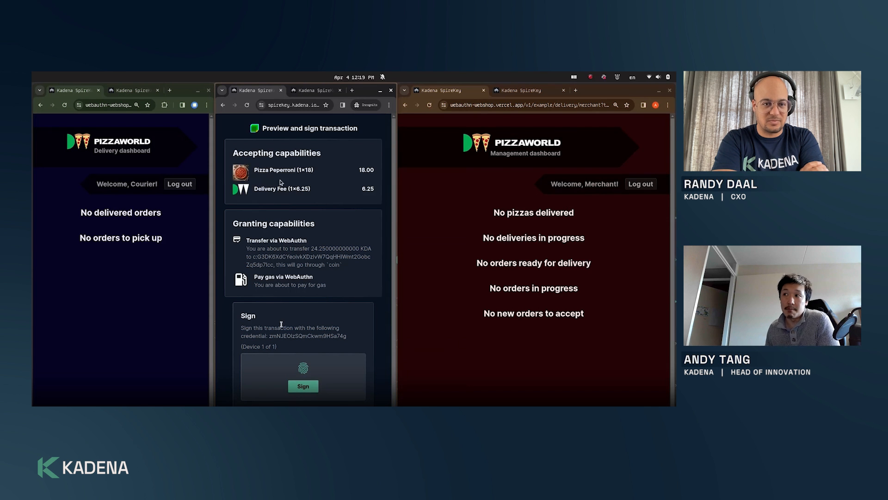
{"action": "mouse_move", "coordinate": [311, 216]}
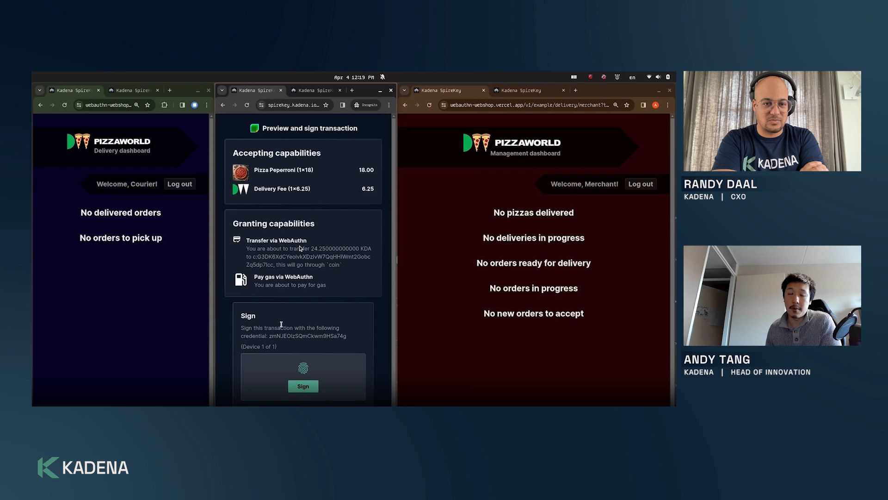
{"action": "mouse_move", "coordinate": [336, 328]}
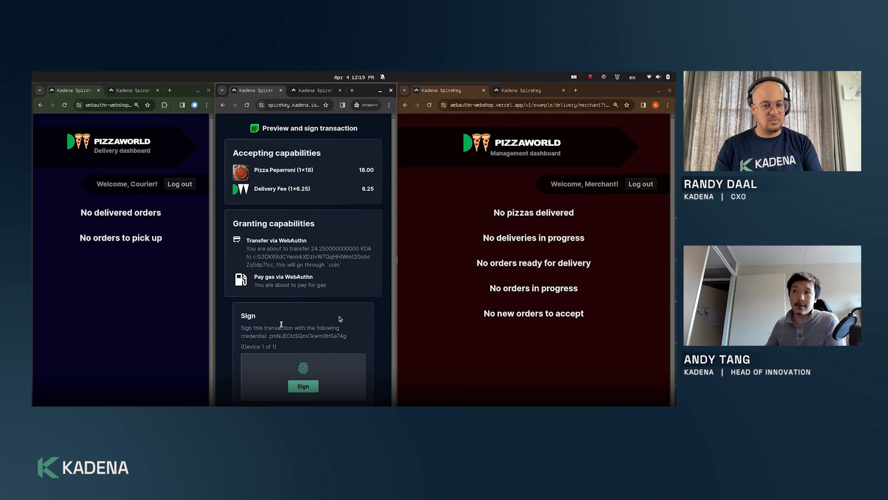
{"action": "mouse_move", "coordinate": [347, 315]}
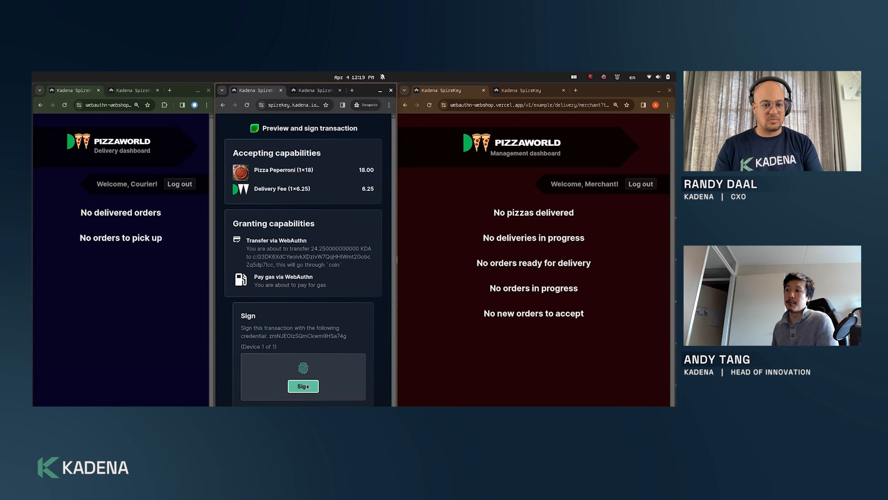
- Sign the $18.00 pizza payment and approve it with the device passkey
{"action": "left_click", "coordinate": [303, 386]}
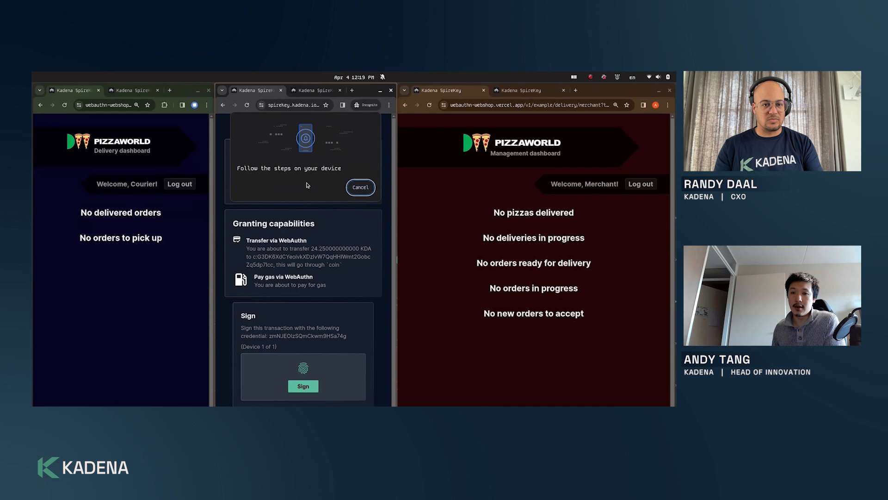
{"action": "left_click", "coordinate": [302, 386]}
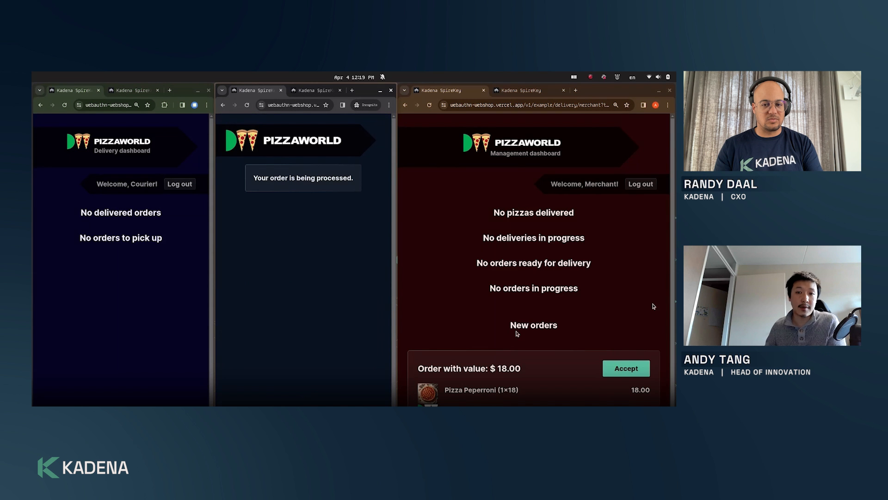
{"action": "mouse_move", "coordinate": [636, 322]}
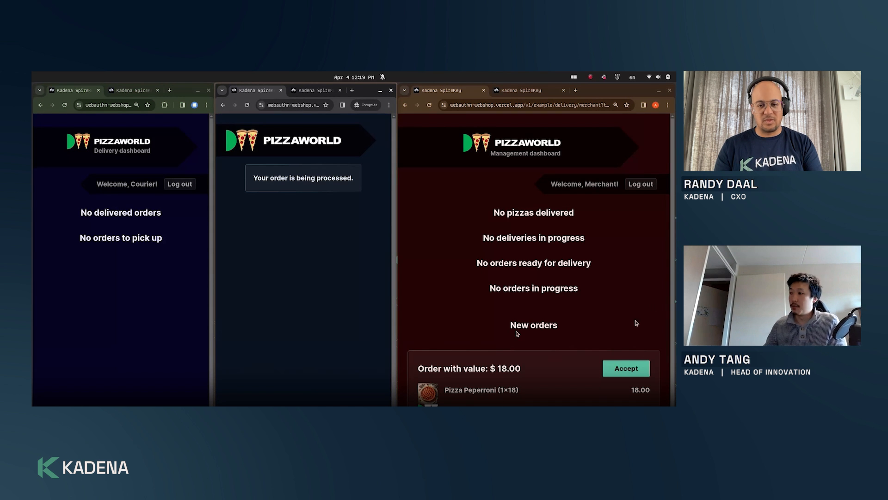
{"action": "mouse_move", "coordinate": [506, 319]}
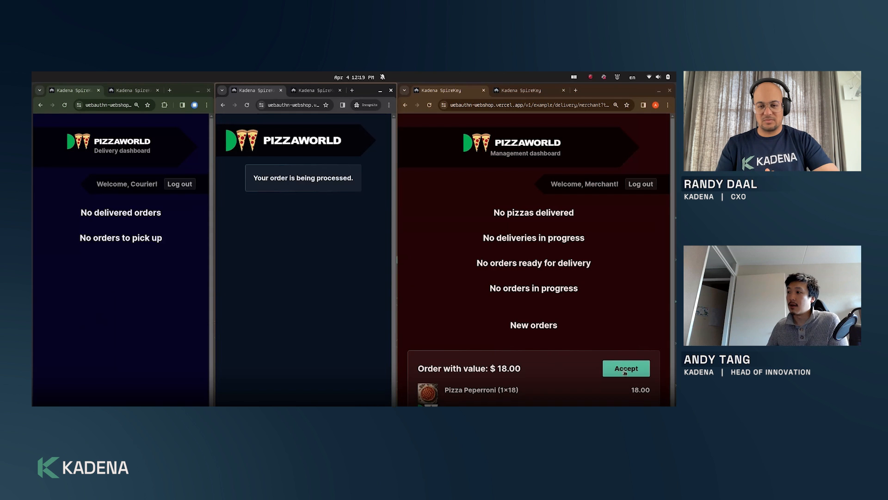
- Accept the $18.00 order as merchant and sign the acceptance with the passkey
{"action": "left_click", "coordinate": [625, 368]}
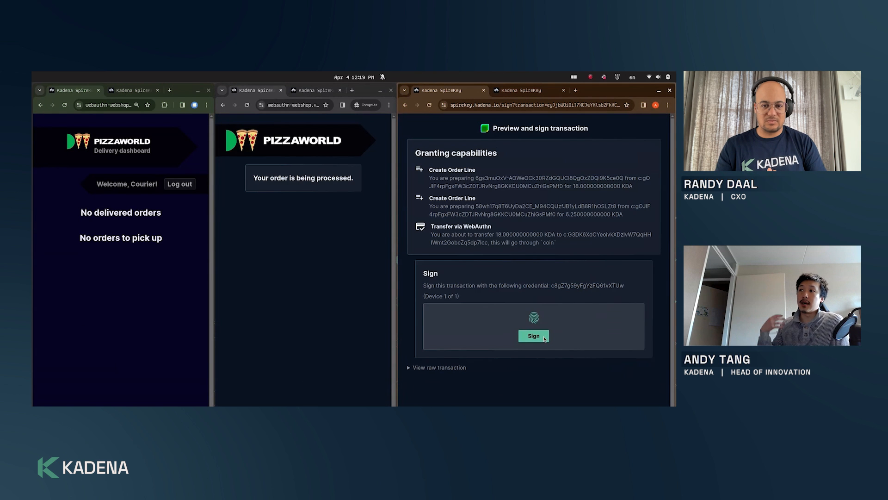
{"action": "left_click", "coordinate": [532, 335]}
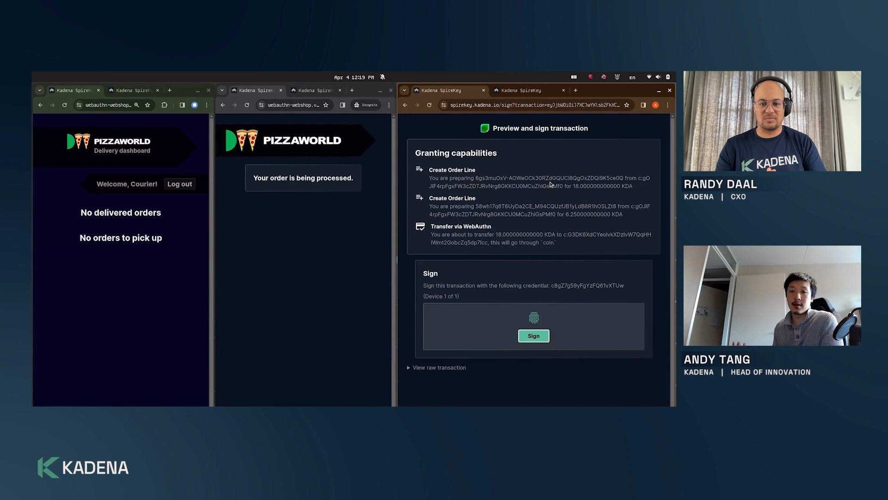
{"action": "left_click", "coordinate": [532, 335]}
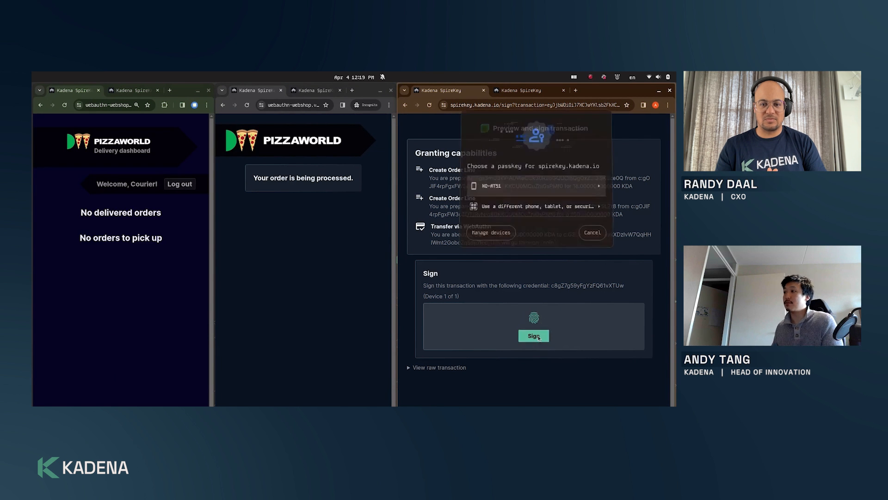
{"action": "left_click", "coordinate": [490, 185]}
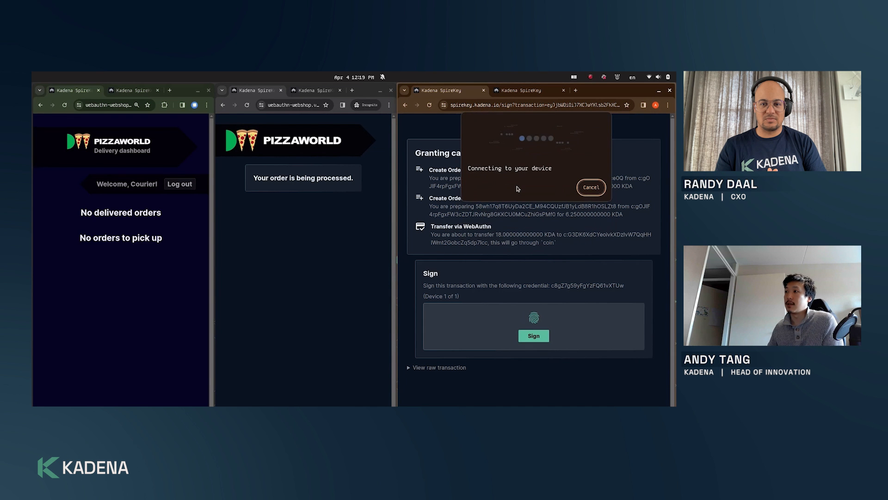
{"action": "left_click", "coordinate": [532, 336]}
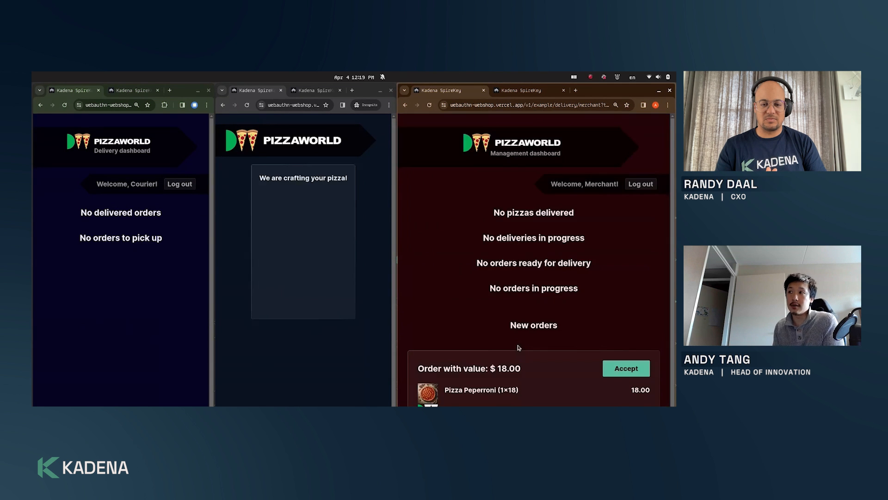
- Accept the $18.00 order again while the accept transaction finishes
{"action": "left_click", "coordinate": [625, 368]}
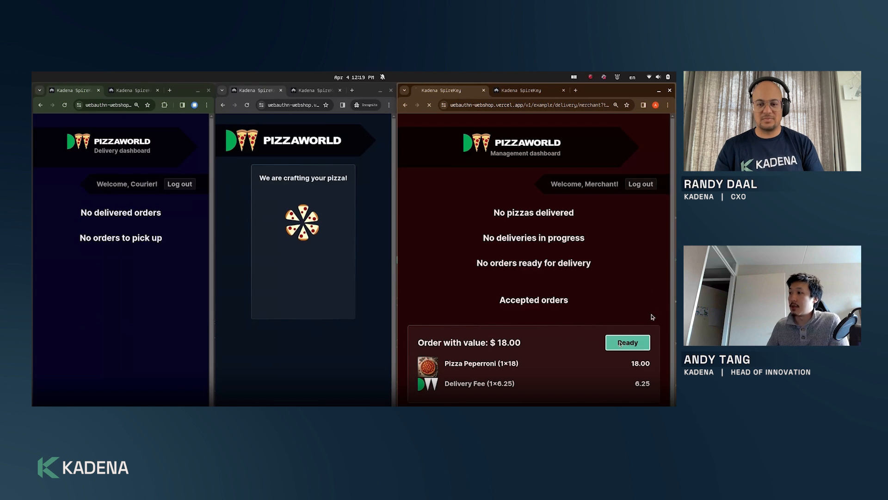
- Mark the accepted $18.00 order ready for delivery and sign with the passkey
{"action": "left_click", "coordinate": [627, 342]}
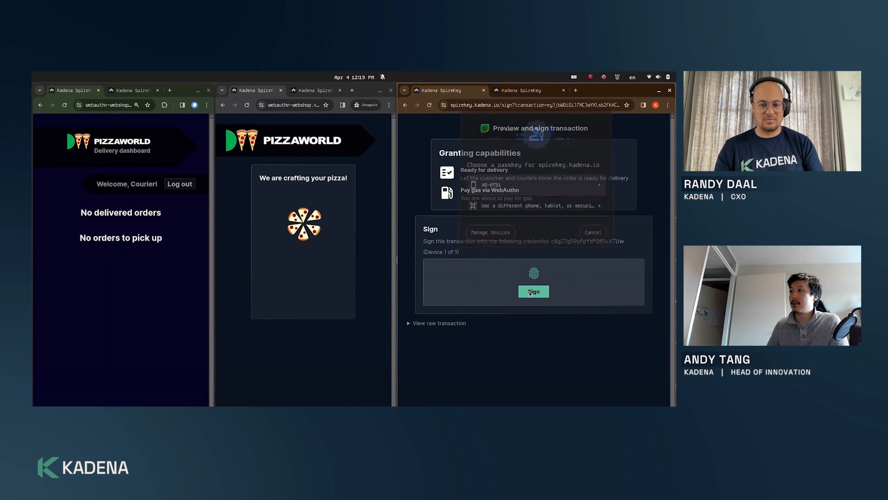
{"action": "left_click", "coordinate": [533, 291]}
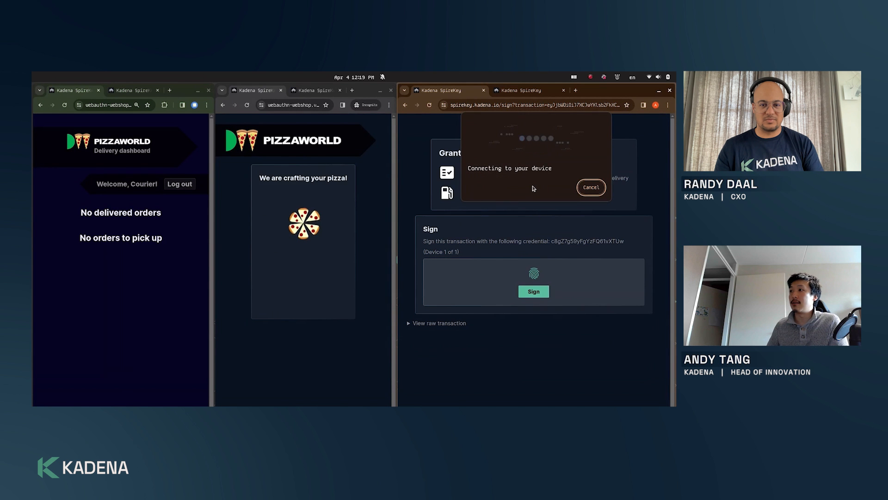
{"action": "left_click", "coordinate": [532, 290]}
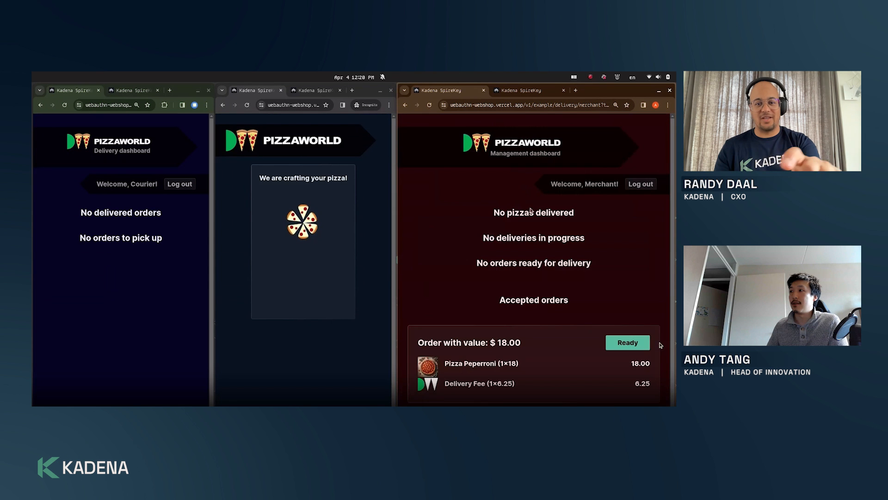
- Mark the $18.00 order ready again while the ready transaction confirms
{"action": "left_click", "coordinate": [626, 342]}
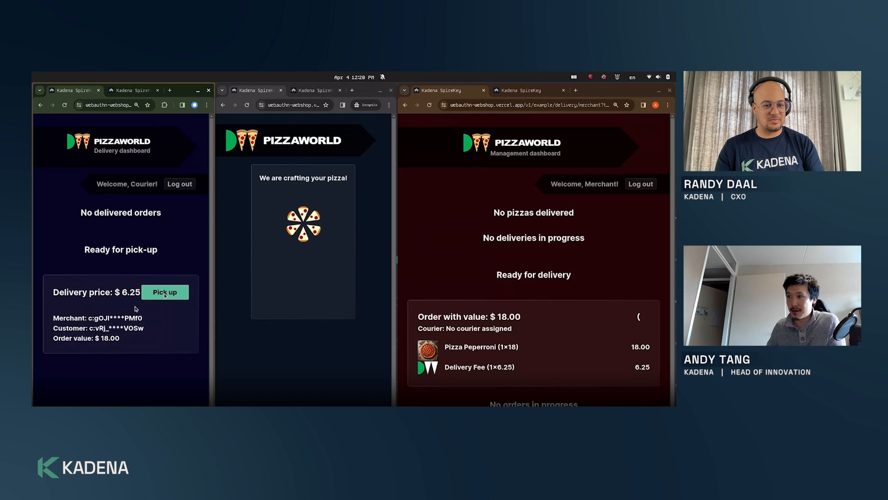
{"action": "mouse_move", "coordinate": [147, 341]}
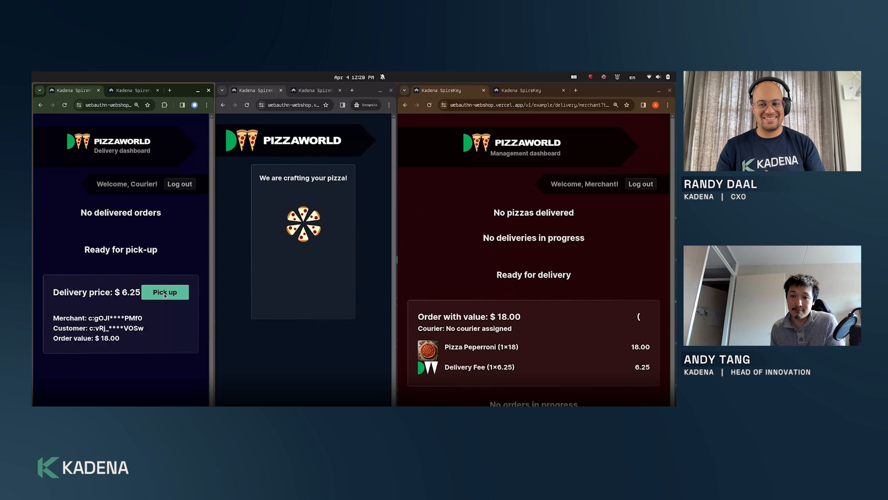
{"action": "mouse_move", "coordinate": [371, 306]}
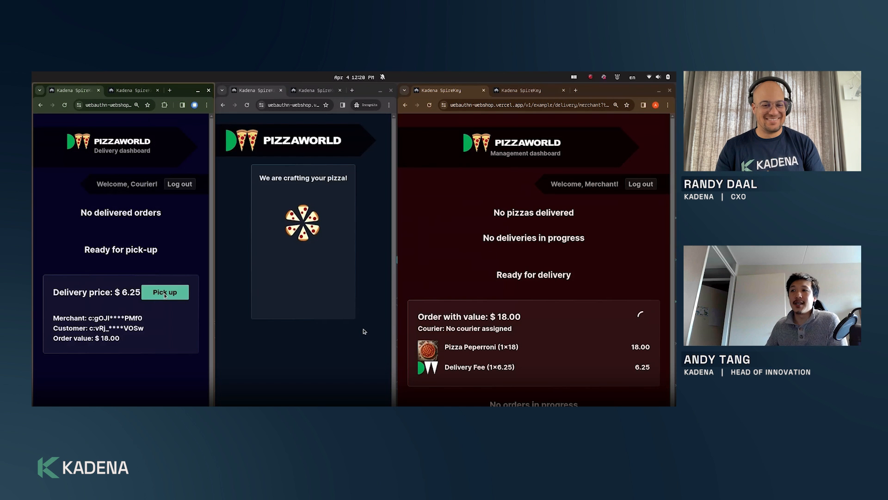
- Sign the courier's pick-up of the ready order with the suggested passkey
{"action": "left_click", "coordinate": [164, 292]}
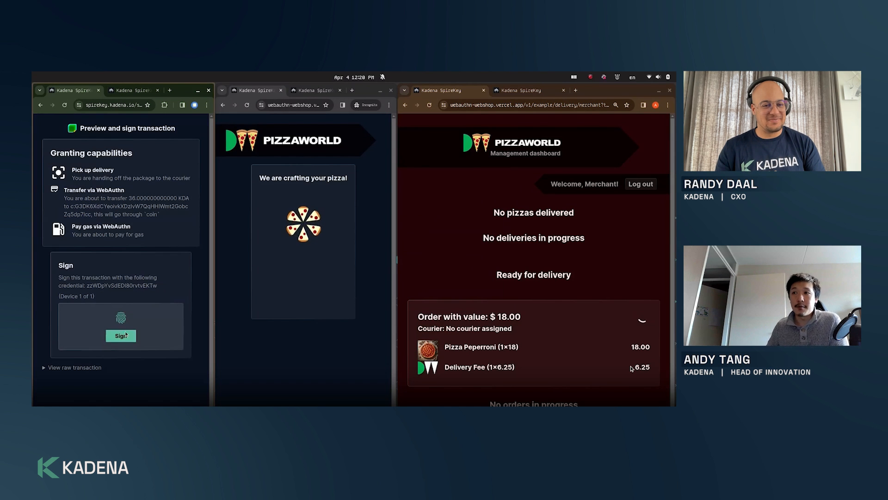
{"action": "left_click", "coordinate": [121, 336]}
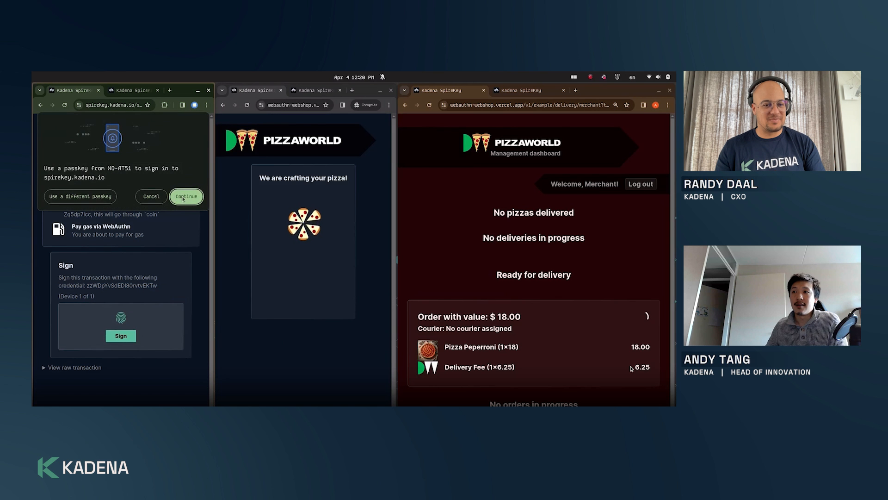
{"action": "left_click", "coordinate": [186, 196]}
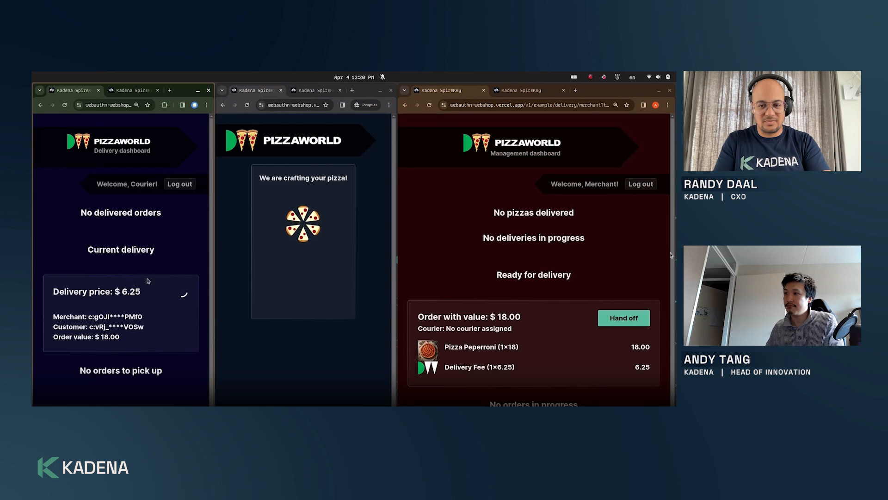
- Sign the merchant's hand-off of the $18.00 order with the stored passkey device
{"action": "left_click", "coordinate": [623, 318]}
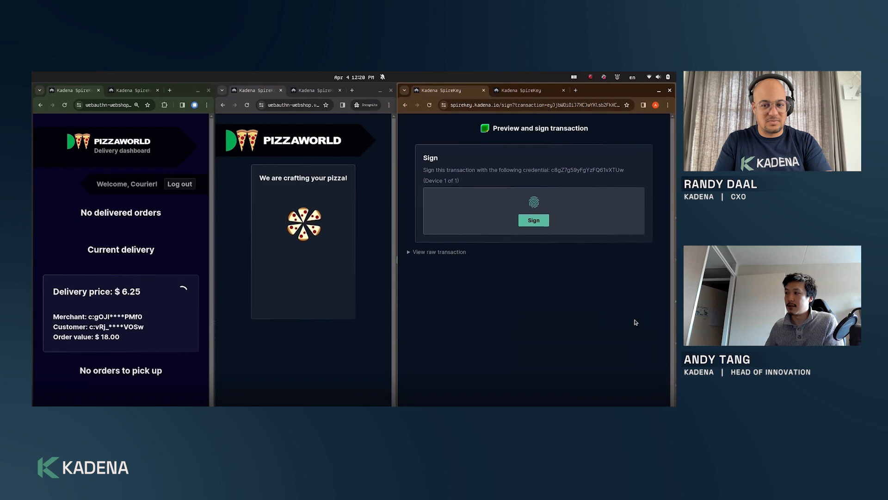
{"action": "left_click", "coordinate": [532, 220]}
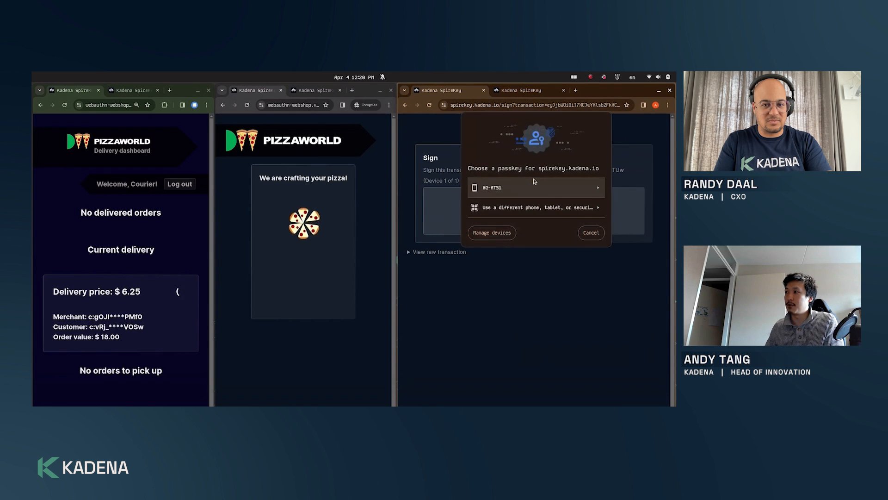
{"action": "left_click", "coordinate": [532, 187]}
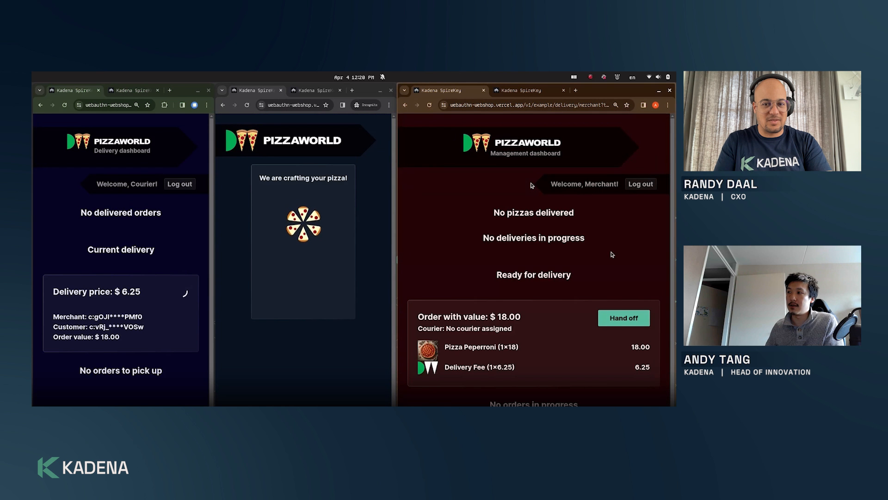
- Recheck the merchant dashboard until the $18.00 order shows a courier assigned
{"action": "left_click", "coordinate": [623, 317]}
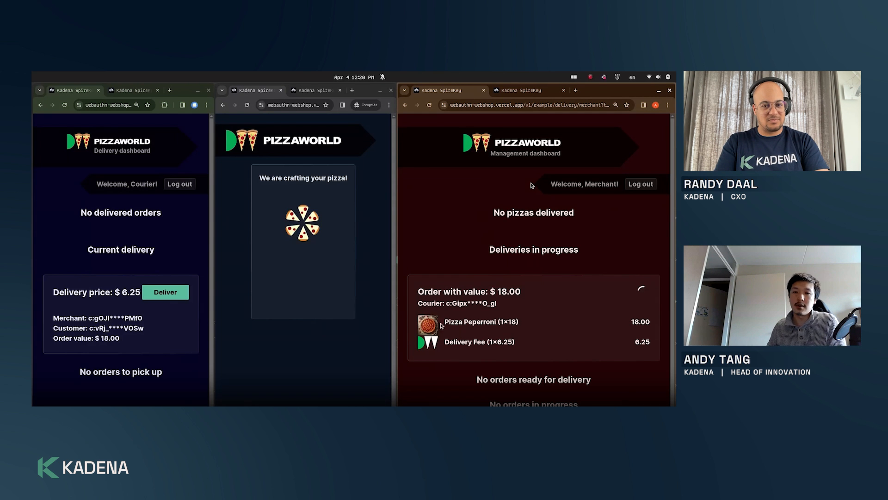
{"action": "mouse_move", "coordinate": [340, 338]}
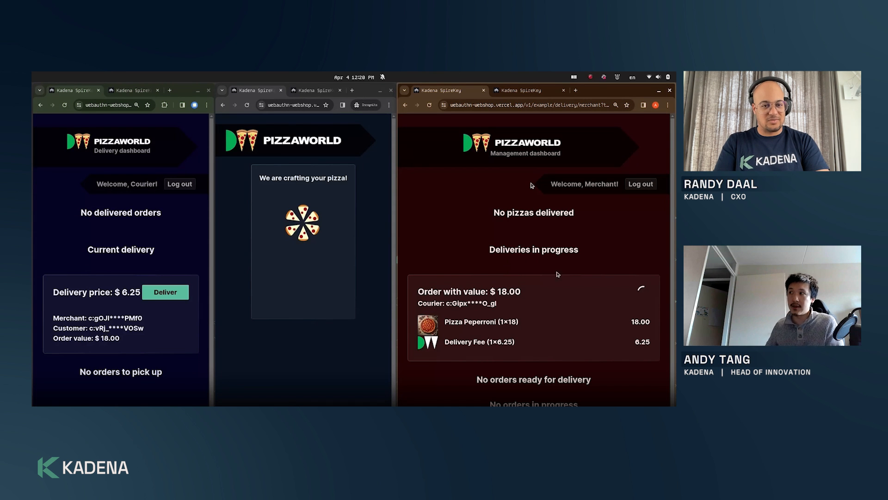
{"action": "mouse_move", "coordinate": [631, 312]}
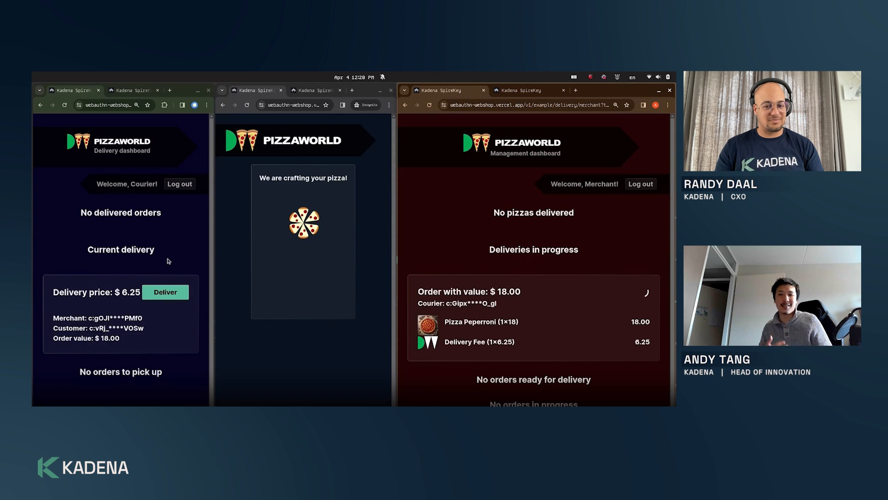
{"action": "mouse_move", "coordinate": [230, 333]}
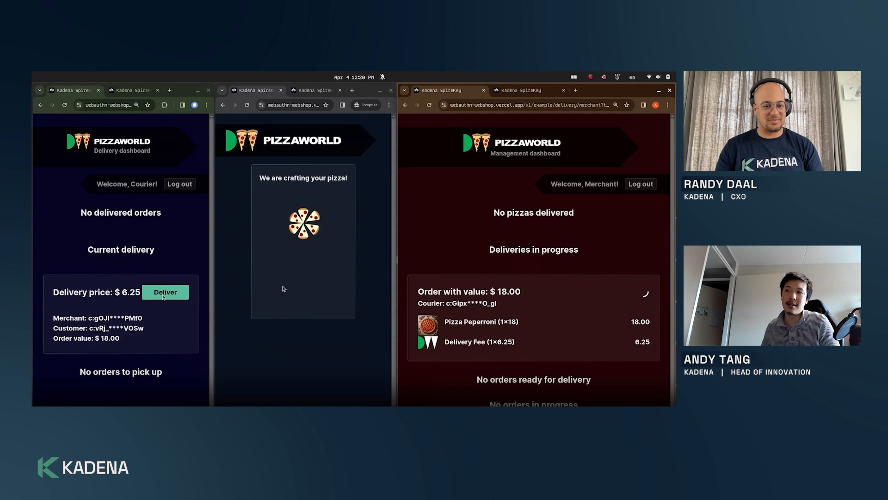
- Mark the pizza order delivered as courier and approve the delivery with the saved passkey
{"action": "left_click", "coordinate": [165, 292]}
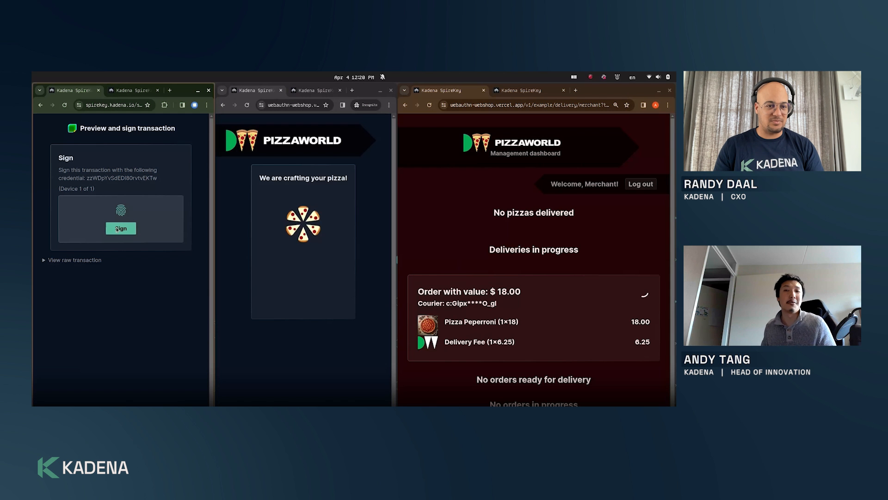
{"action": "mouse_move", "coordinate": [278, 330]}
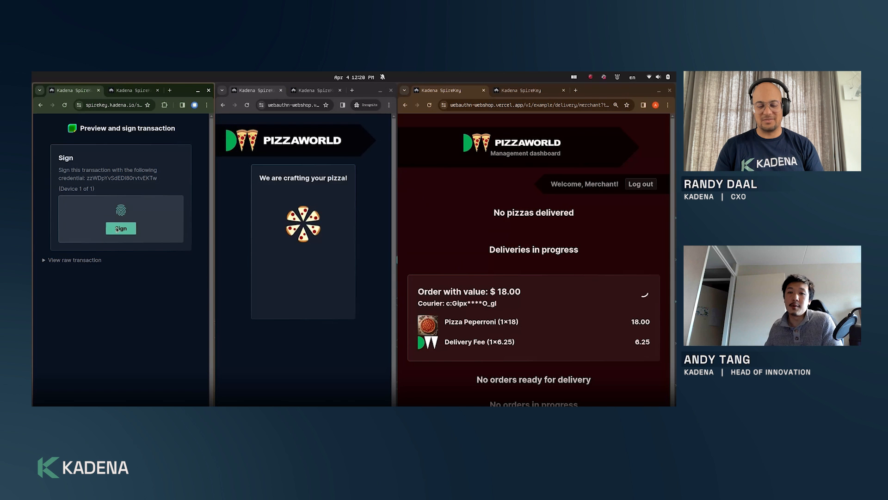
{"action": "left_click", "coordinate": [121, 228]}
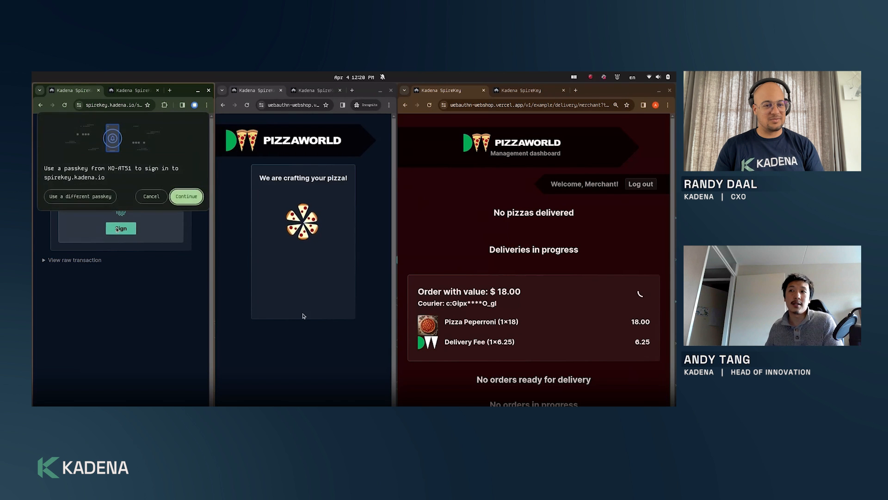
{"action": "left_click", "coordinate": [186, 196]}
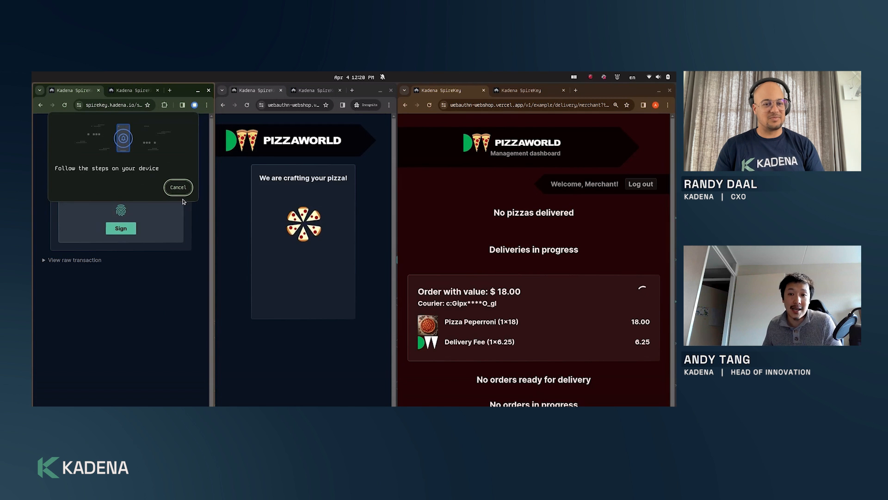
{"action": "left_click", "coordinate": [120, 228]}
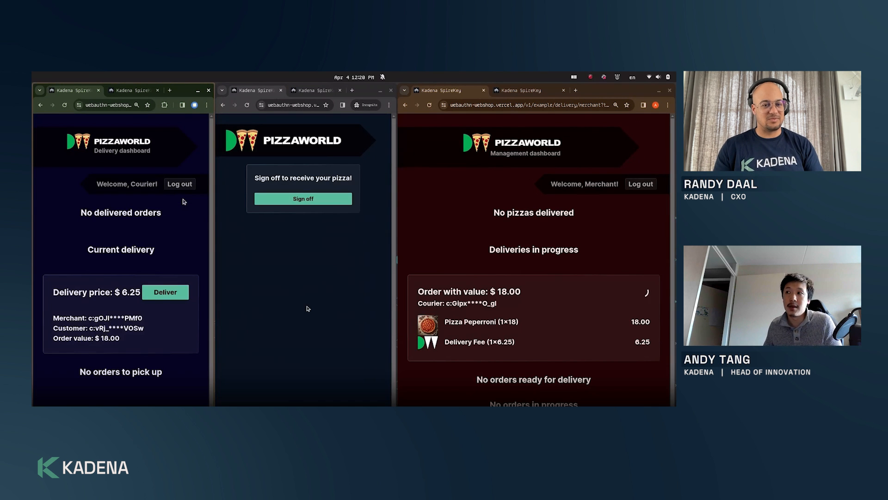
- Confirm as customer that the pizza arrived and sign the sign-off transaction
{"action": "left_click", "coordinate": [303, 198]}
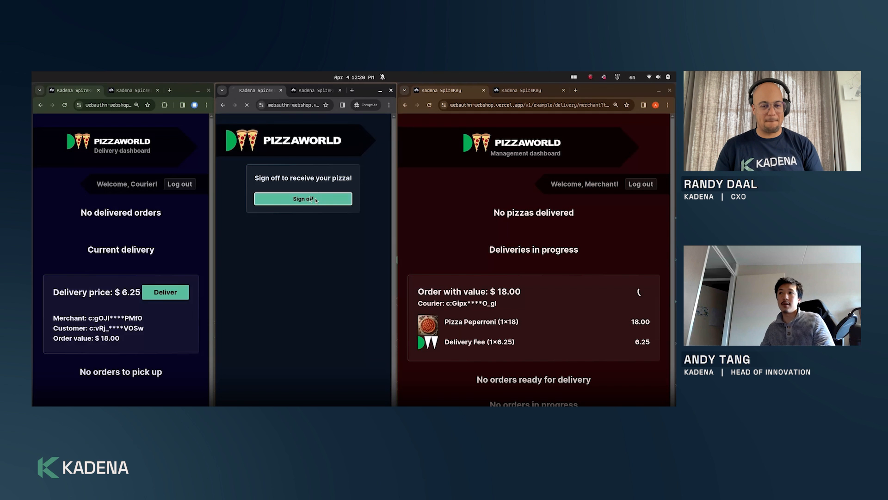
{"action": "mouse_move", "coordinate": [323, 229]}
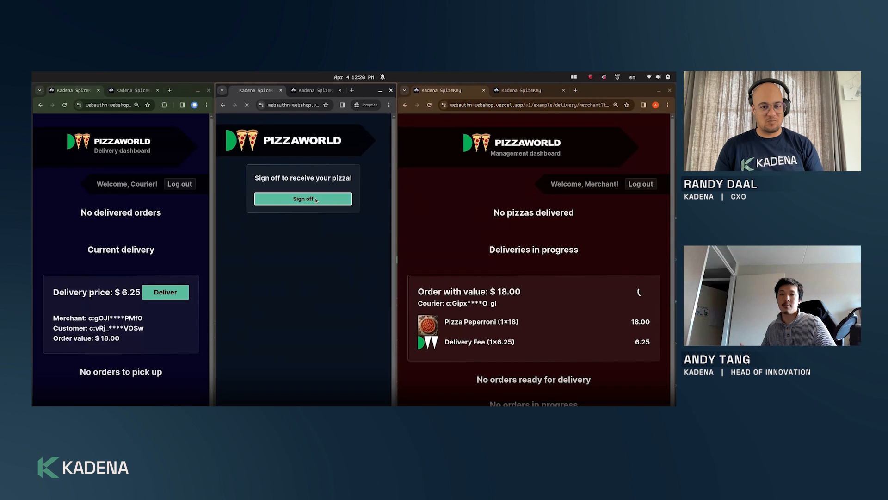
{"action": "mouse_move", "coordinate": [303, 225]}
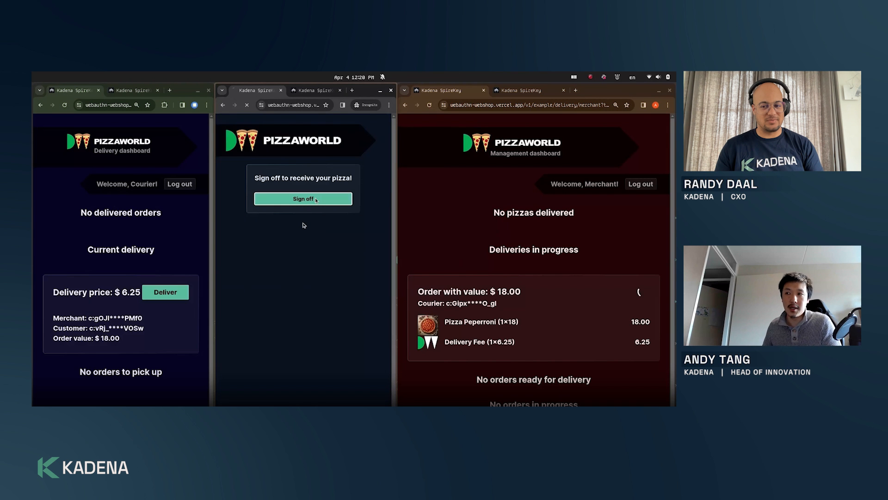
{"action": "left_click", "coordinate": [303, 199]}
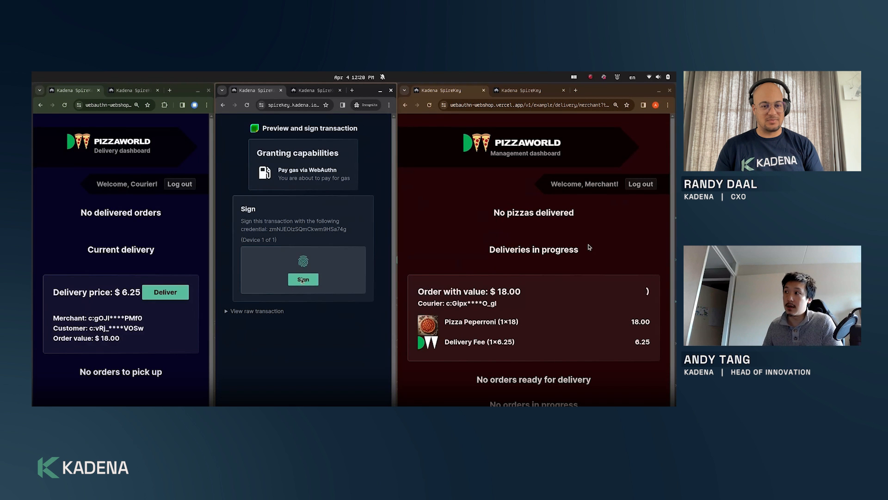
{"action": "left_click", "coordinate": [303, 279]}
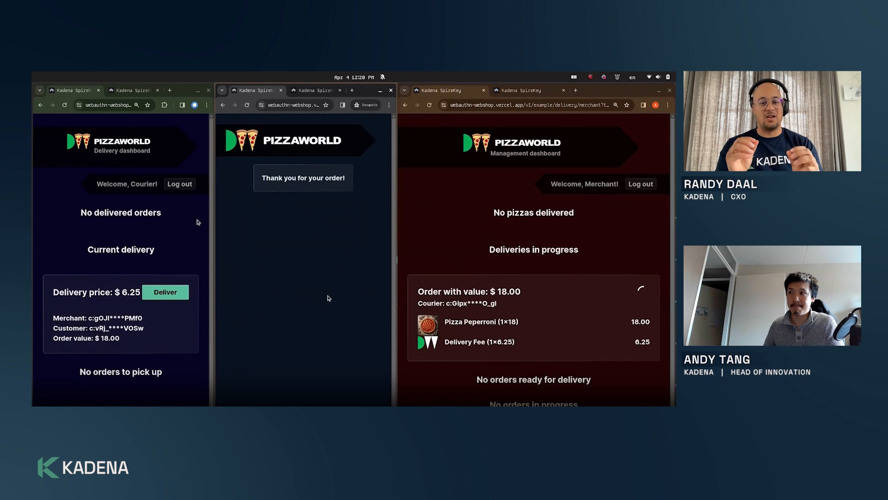
- Check Completed orders, then show the Courier, Demo and Merchant account balances
{"action": "left_click", "coordinate": [164, 292]}
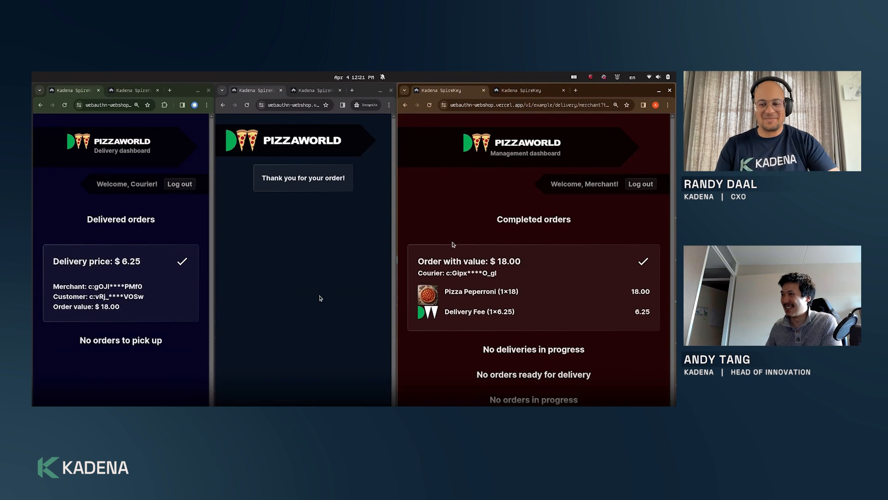
{"action": "left_click", "coordinate": [134, 91]}
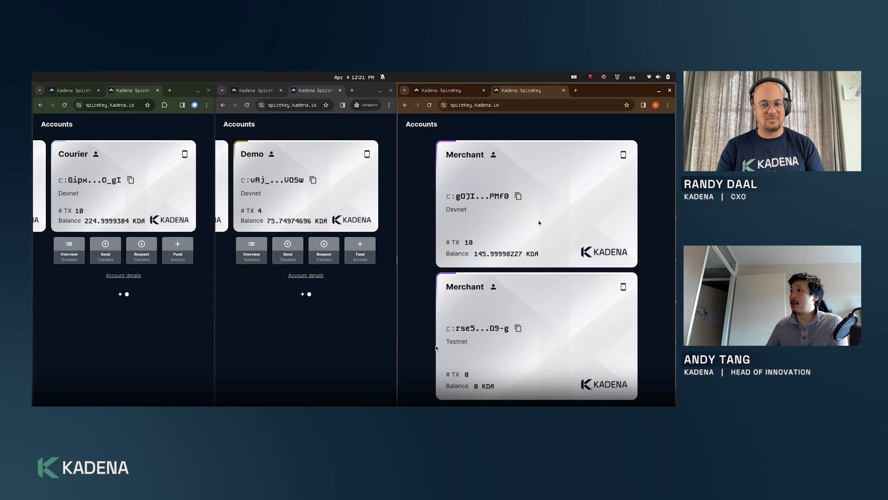
- Refresh the Accounts page to see the Merchant balance at about 164 KDA
{"action": "left_click", "coordinate": [518, 196]}
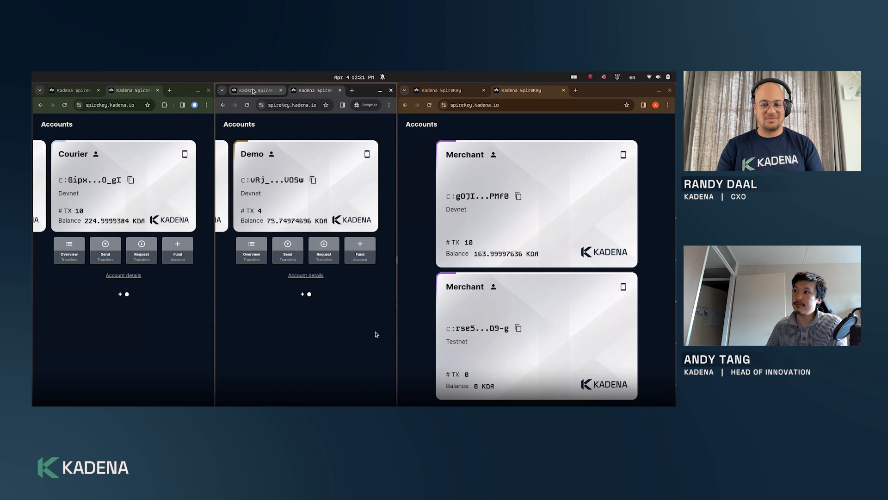
{"action": "mouse_move", "coordinate": [628, 396]}
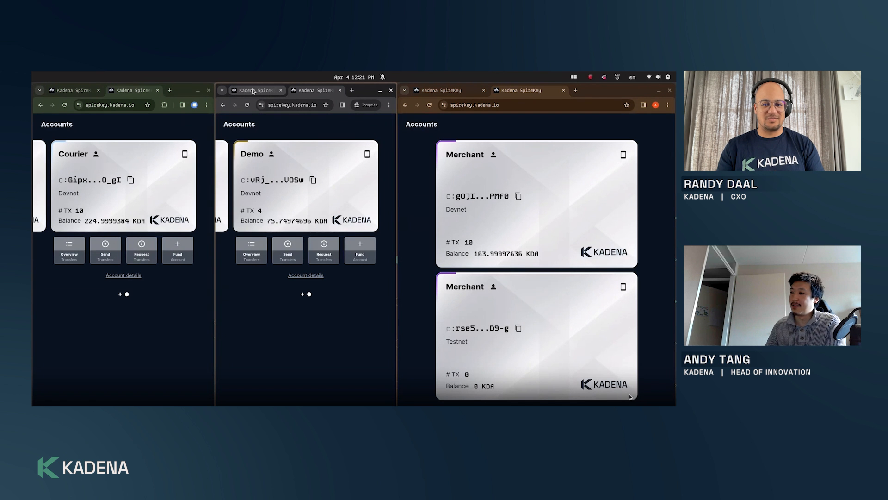